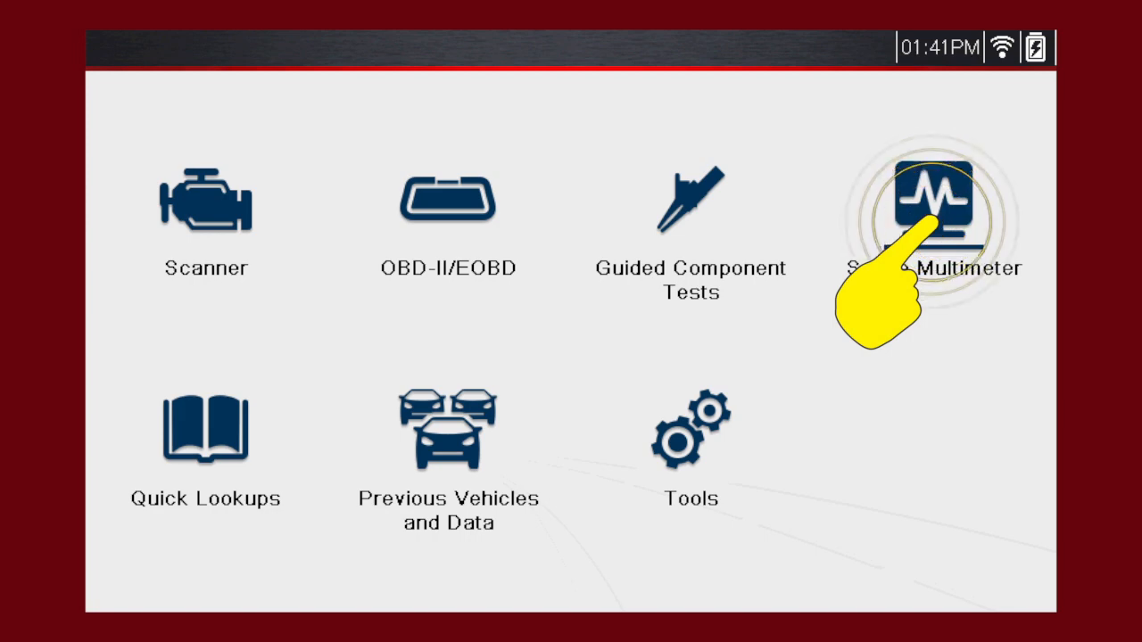
Enter Scope/Multimeter and choose the Graphing Multimeter profile
click(928, 206)
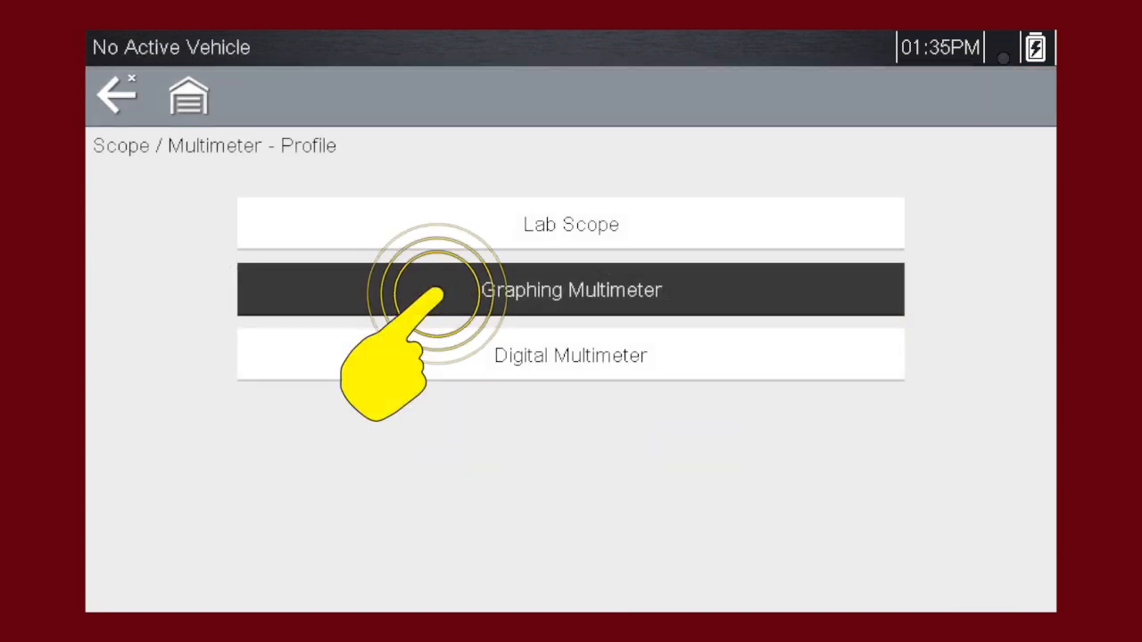
click(571, 289)
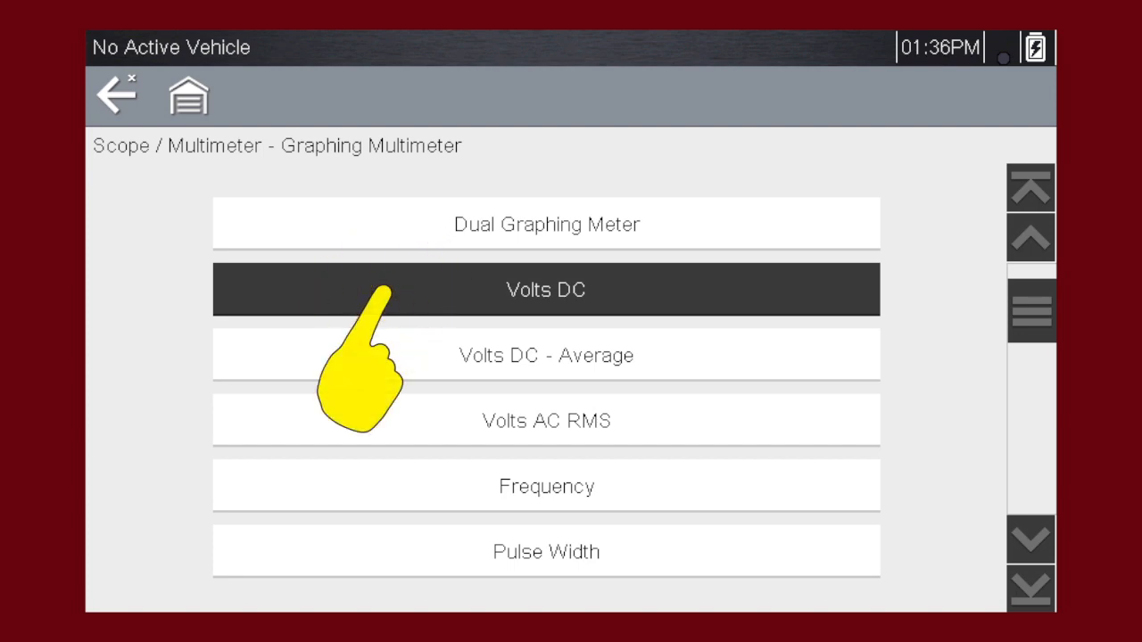
Start graphing Volts DC live on channel 1 with a 10 s sweep
click(546, 289)
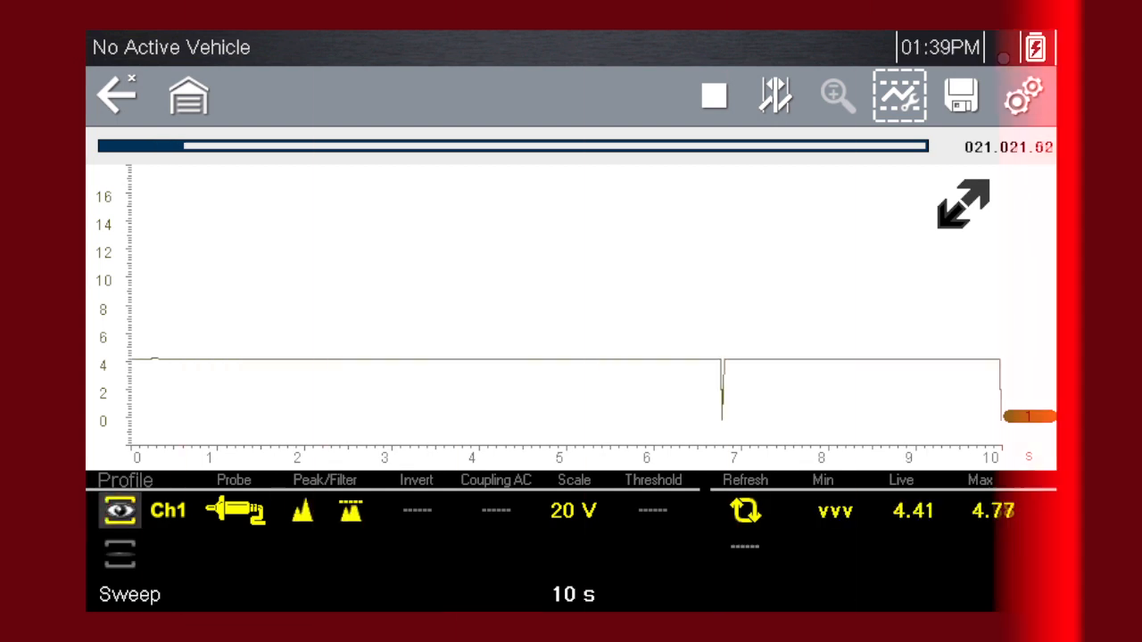
drag(736, 342, 714, 456)
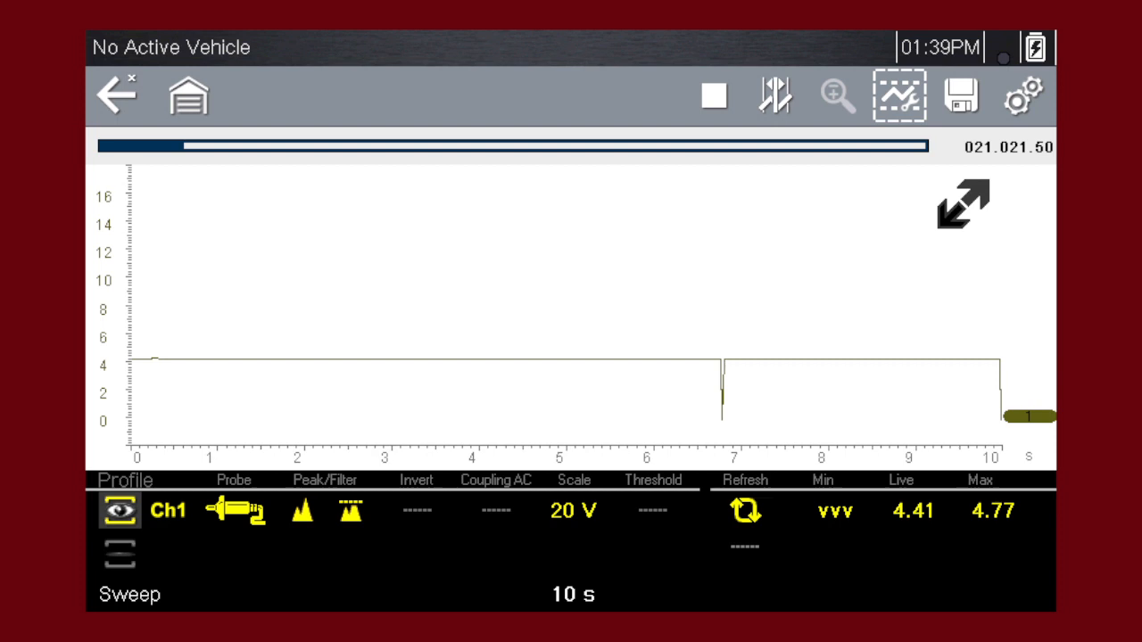
Pause the live voltage capture to freeze the trace for review
click(714, 96)
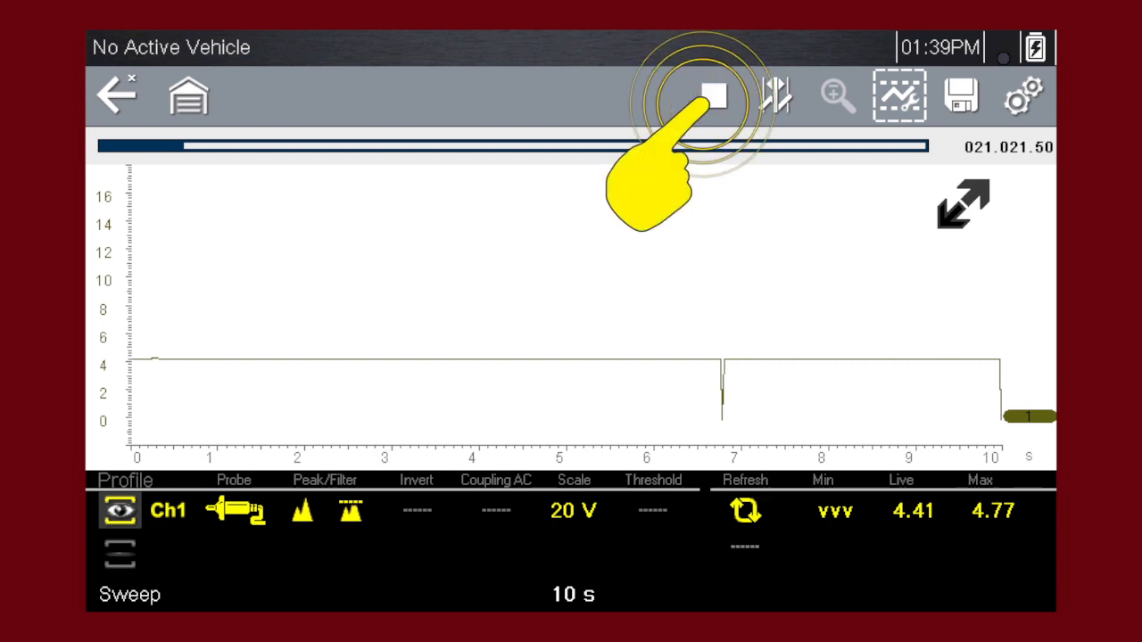
click(714, 95)
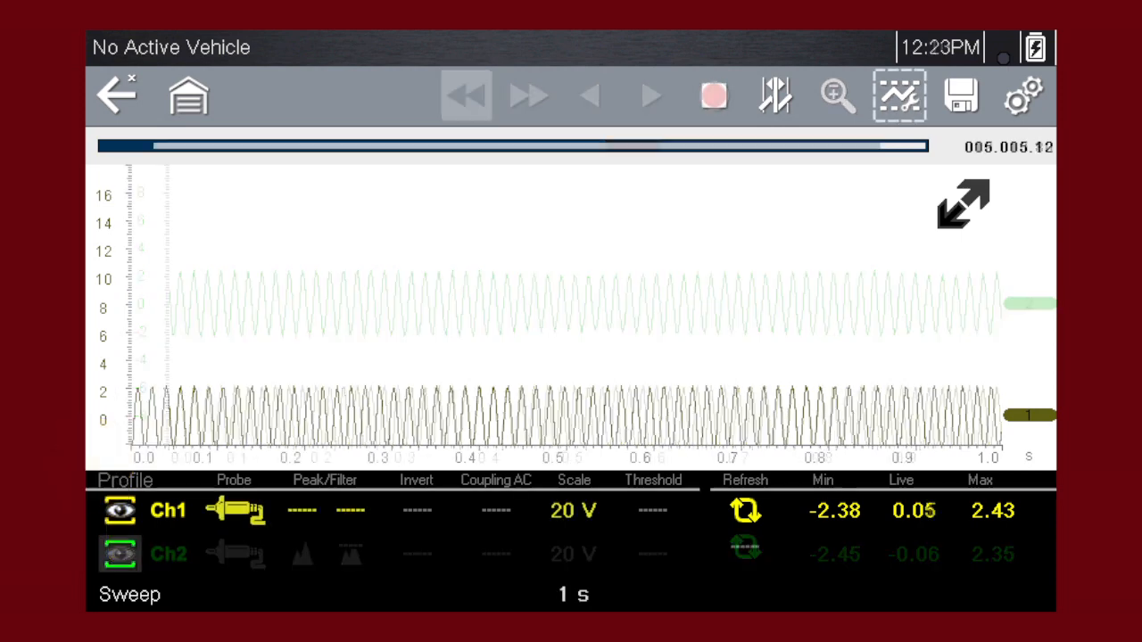
Resume a live channel 1 trace with peak detect and filter off
click(118, 553)
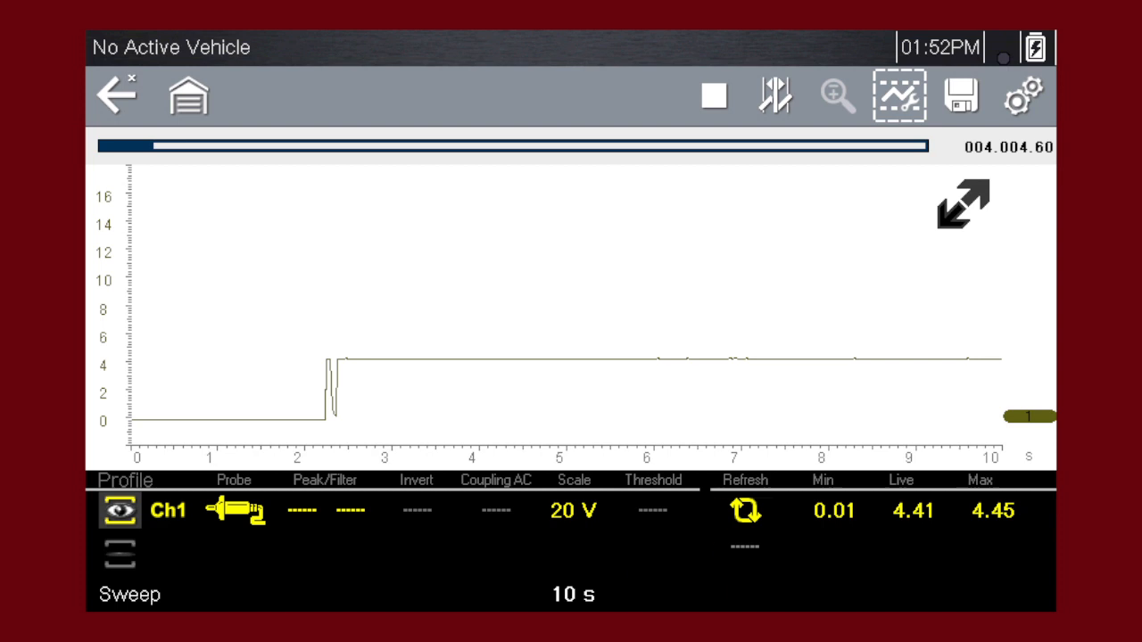
Reset channel 1's Min and Max readings to restart from the current voltage
click(746, 510)
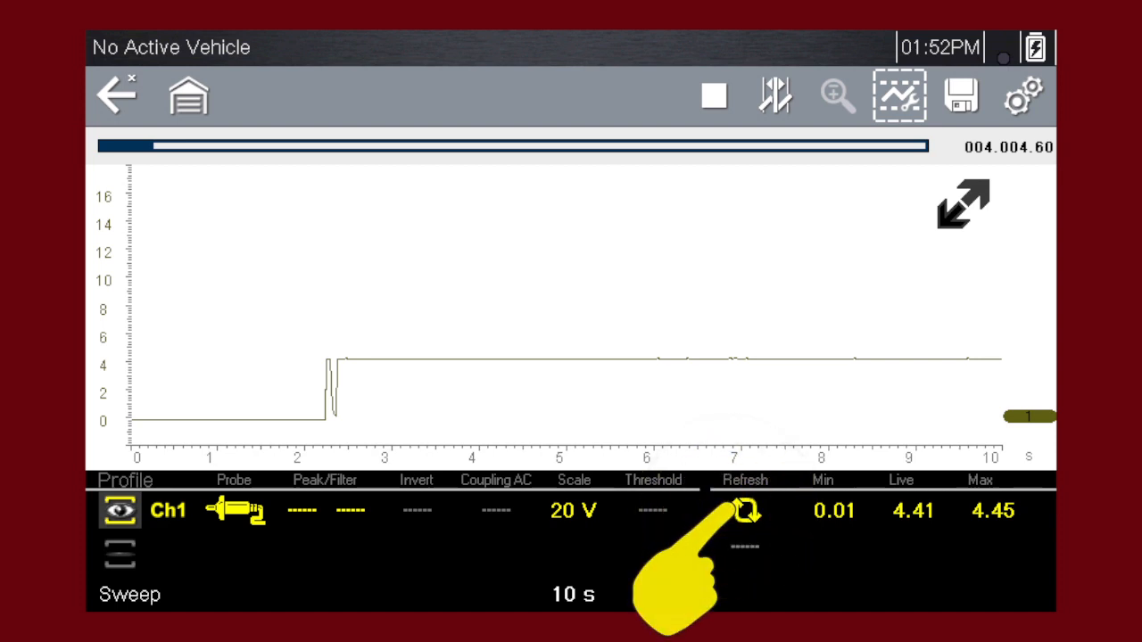
click(746, 511)
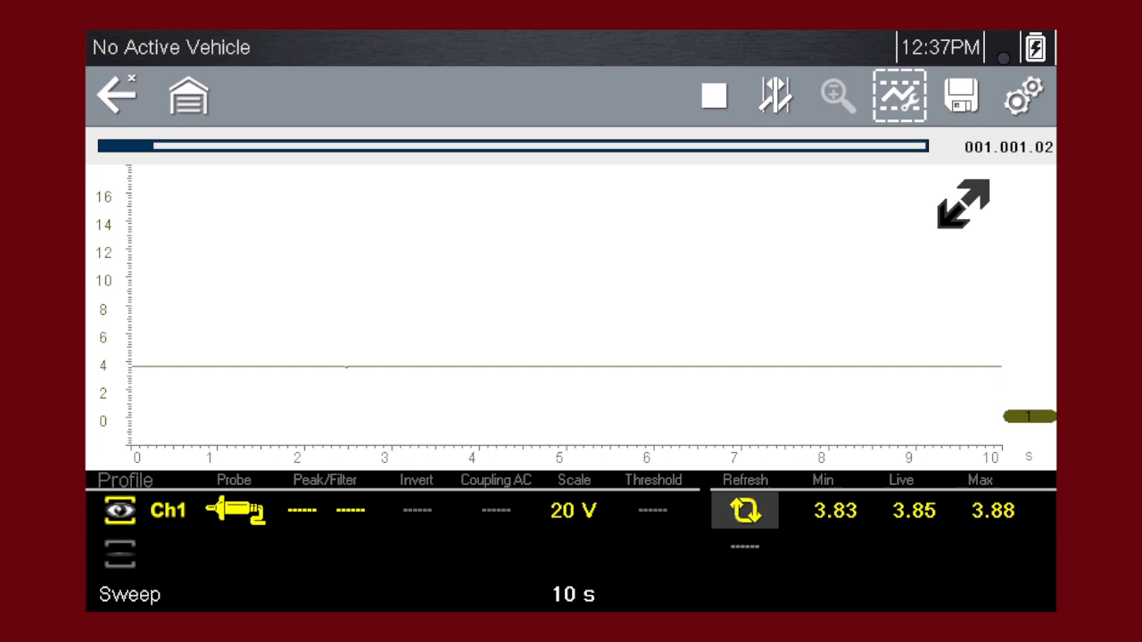
click(964, 203)
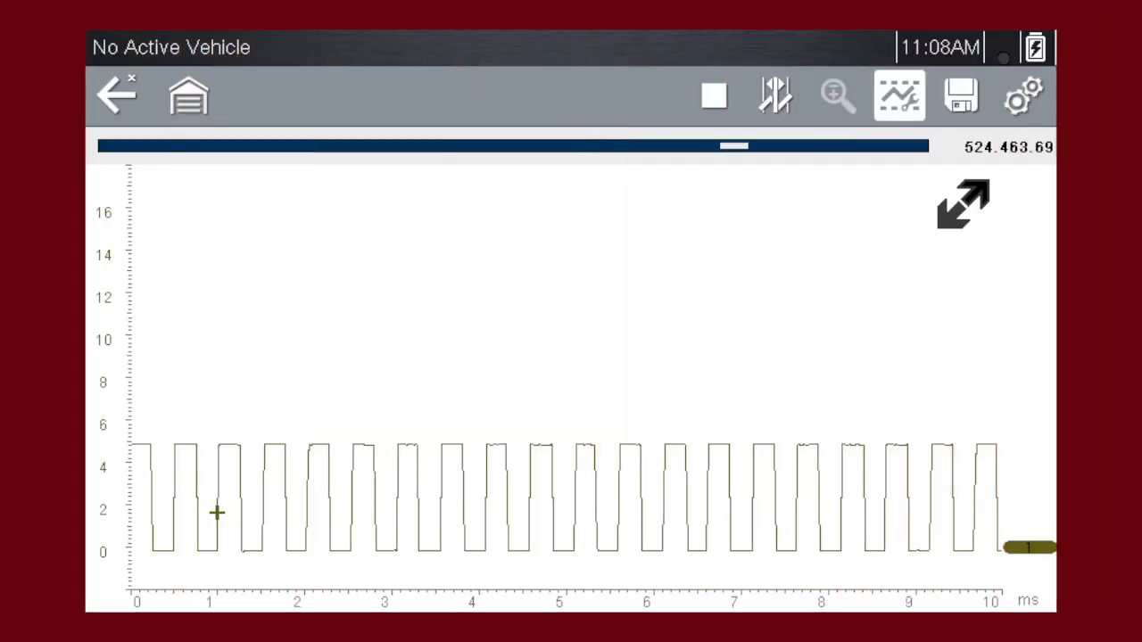
Freeze the live square-wave capture, then return to the capture screen
click(714, 92)
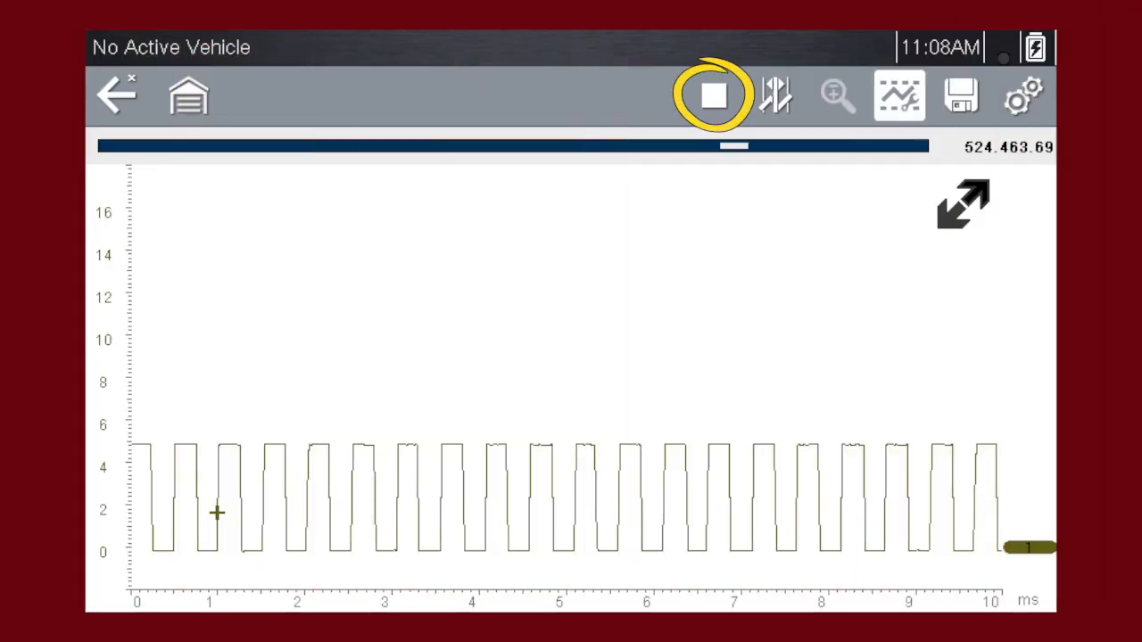
click(714, 93)
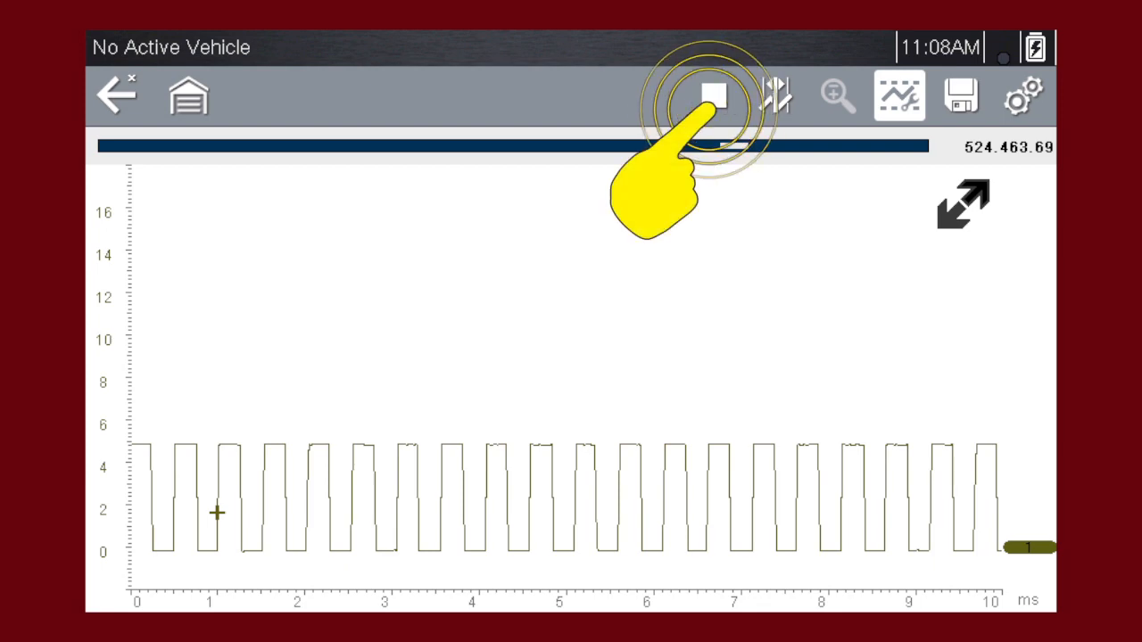
click(714, 96)
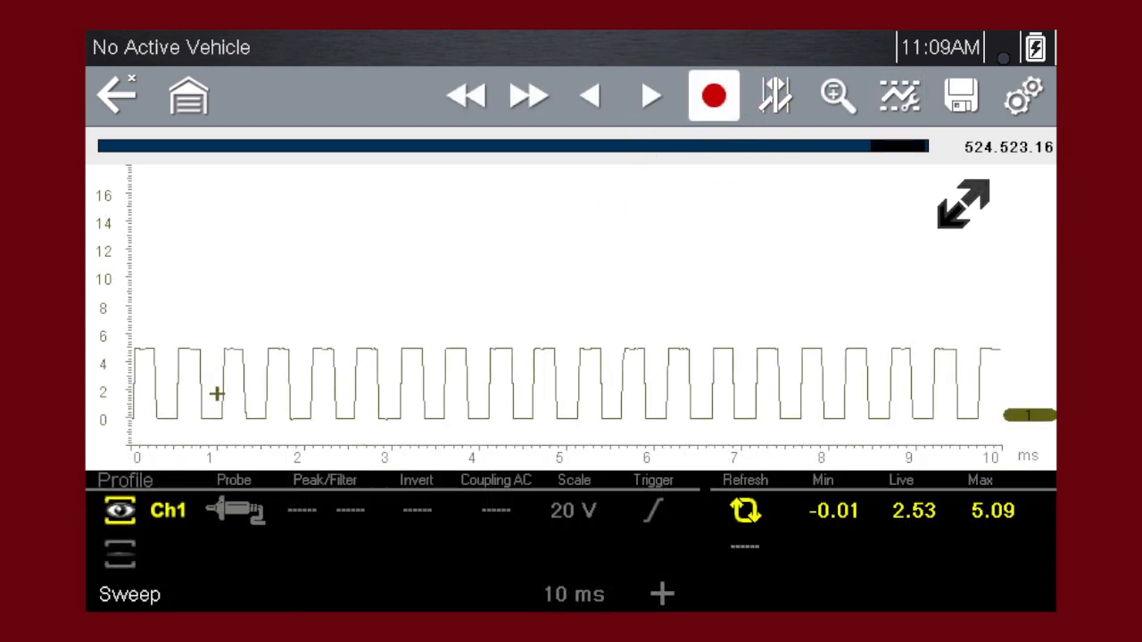
click(714, 94)
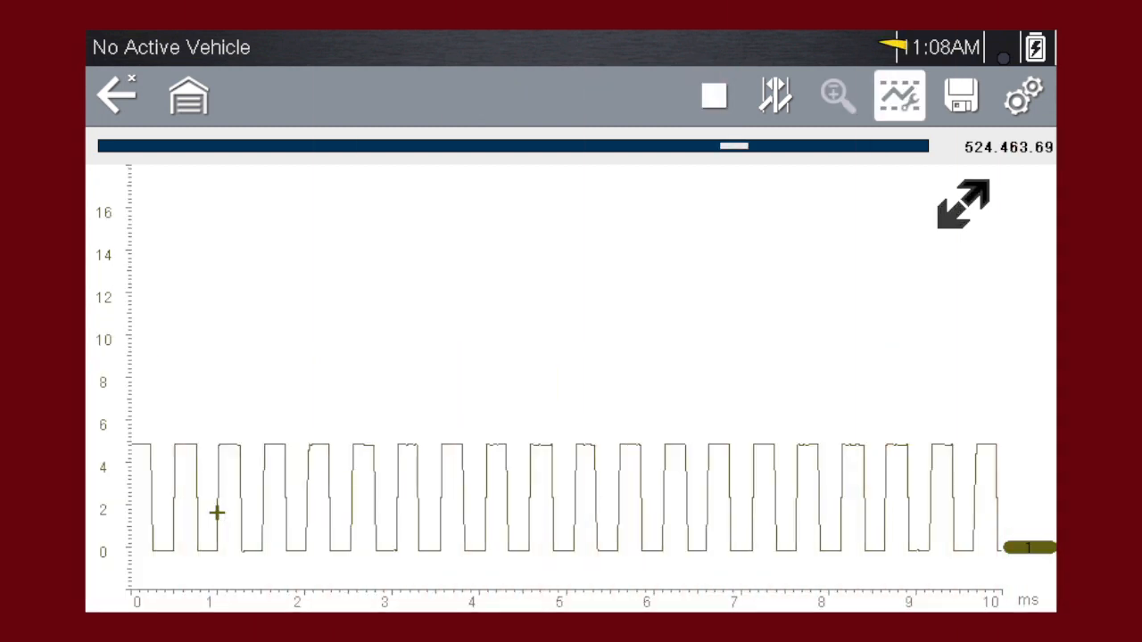
Toggle the Ch1 control panel so it shows below the live square-wave trace
click(899, 96)
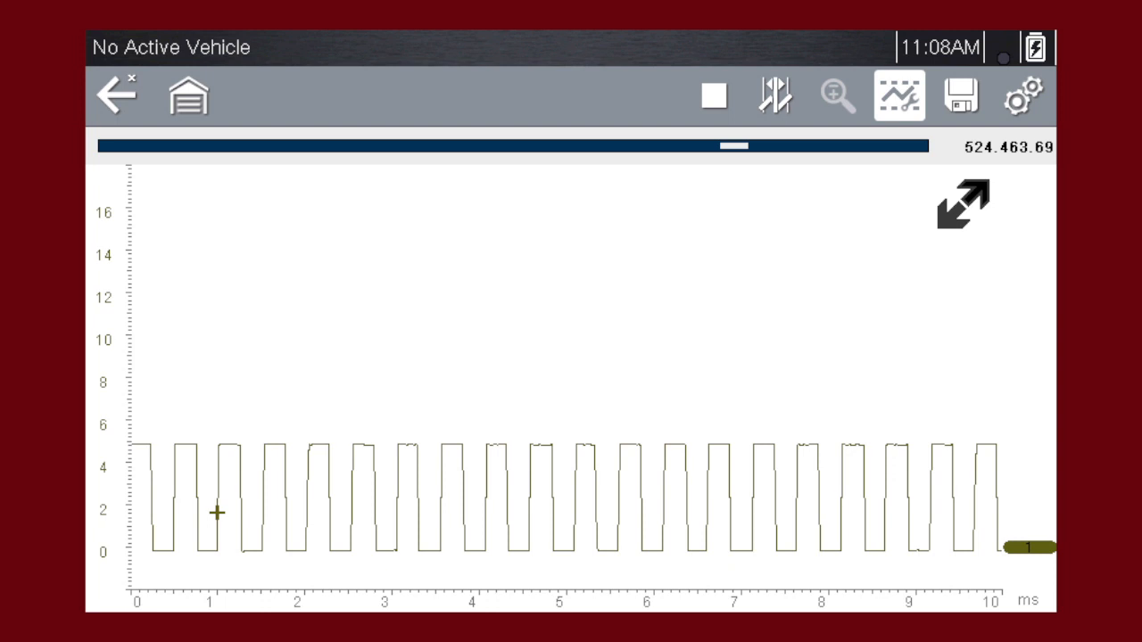
click(899, 97)
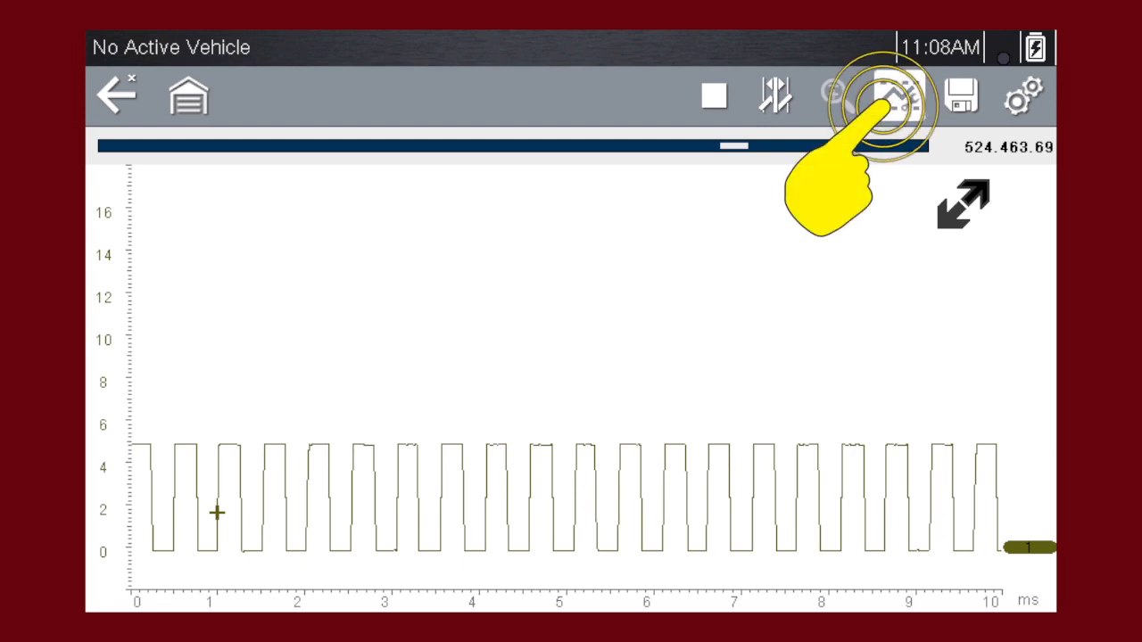
click(899, 97)
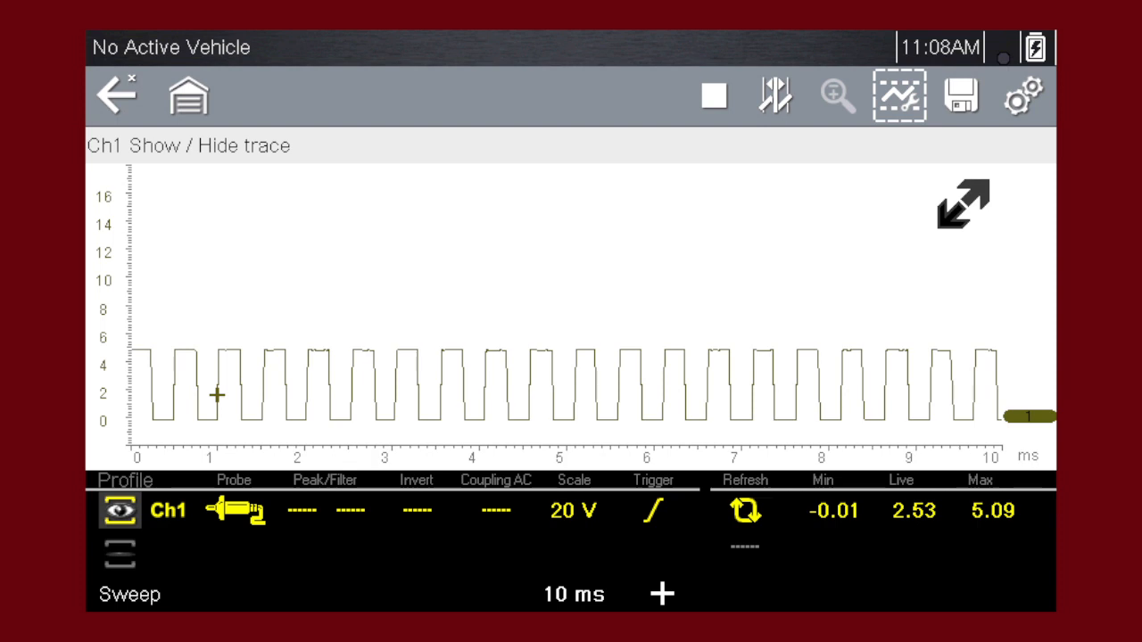
click(899, 97)
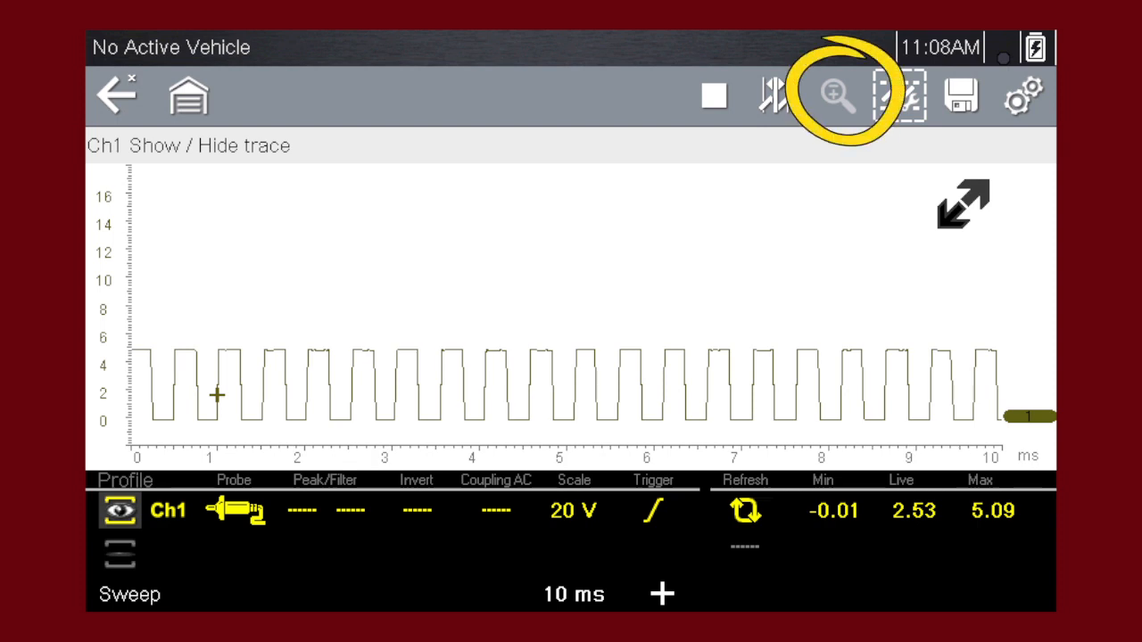
click(902, 97)
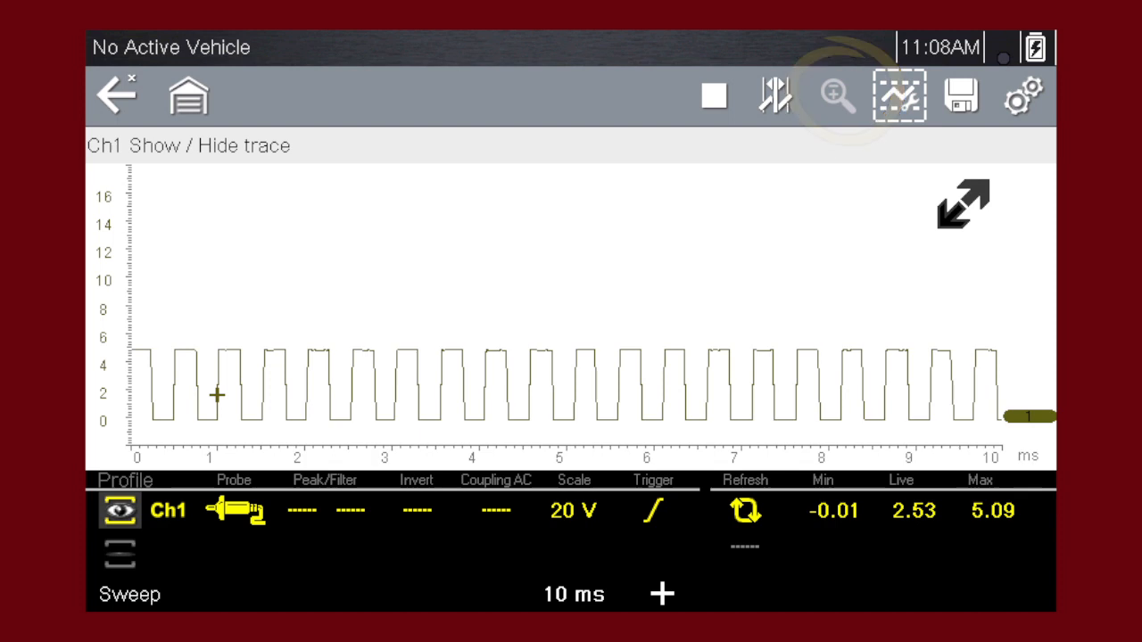
click(835, 97)
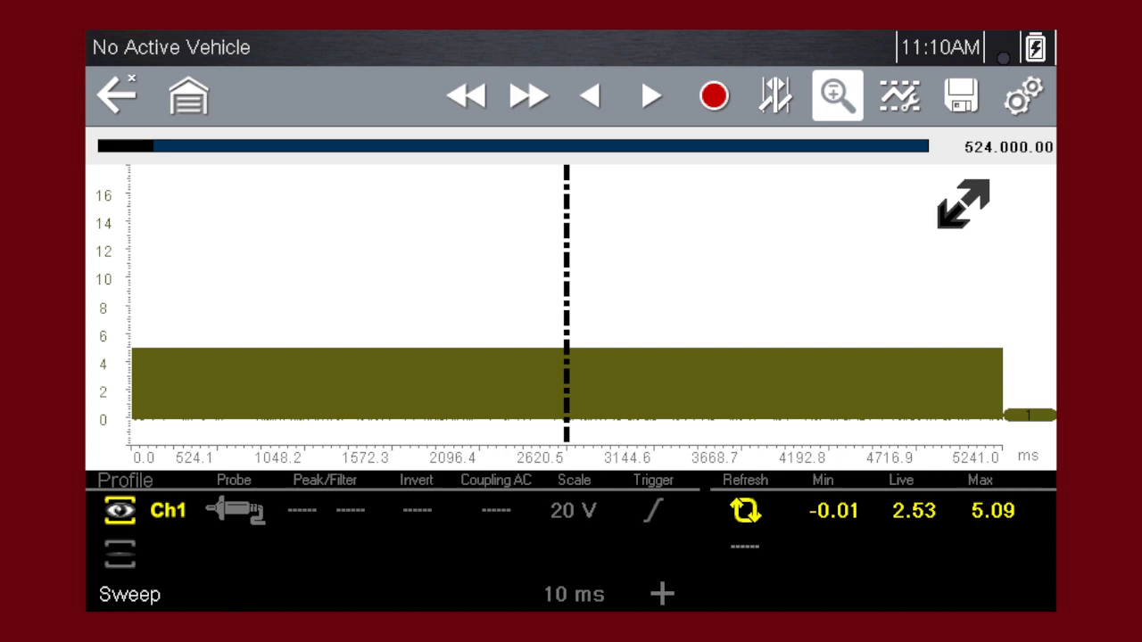
click(714, 96)
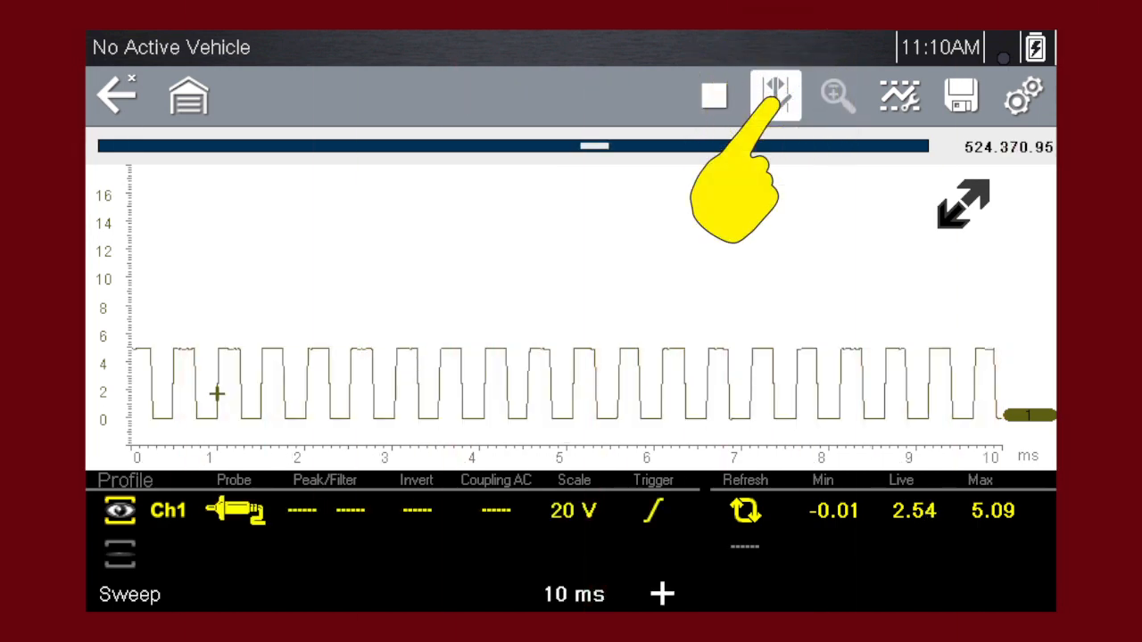
click(775, 97)
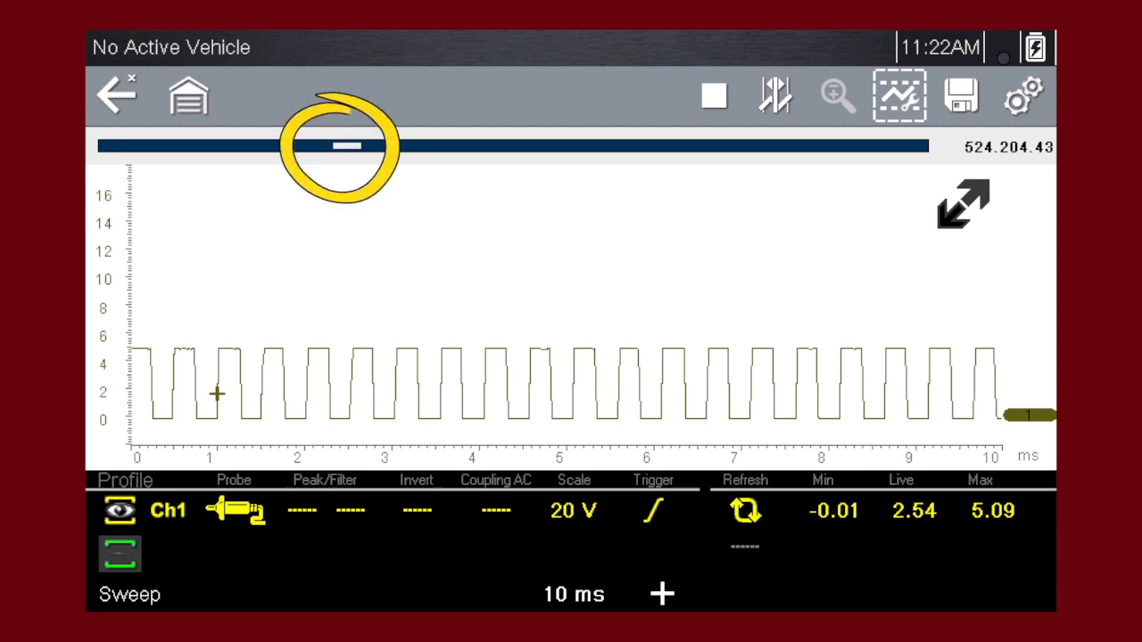
mouse_move(356, 112)
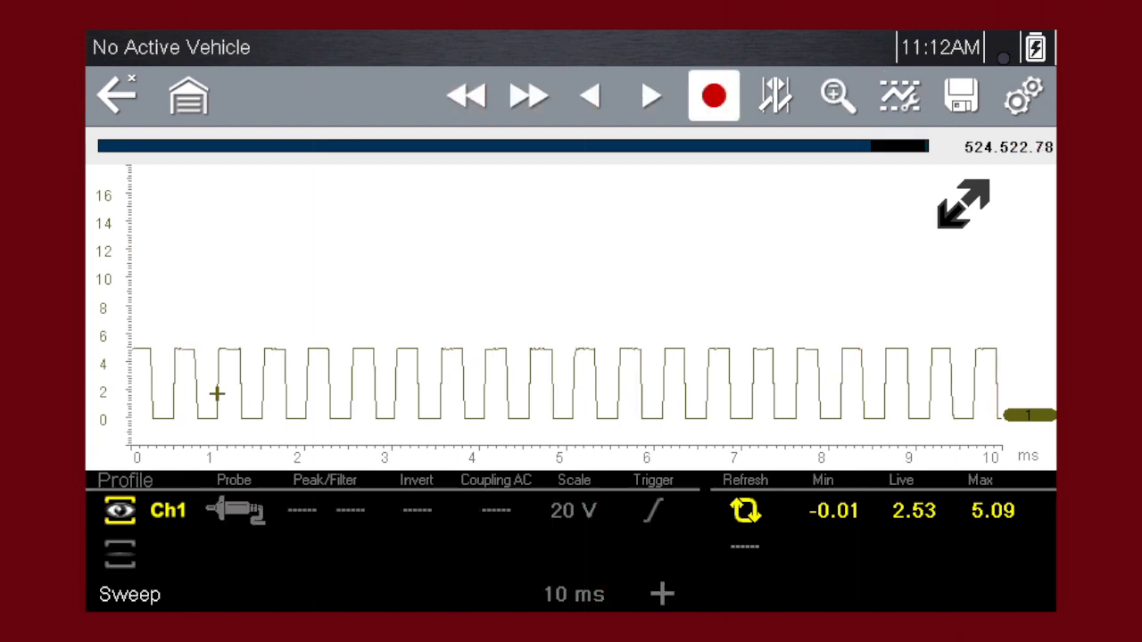
click(714, 96)
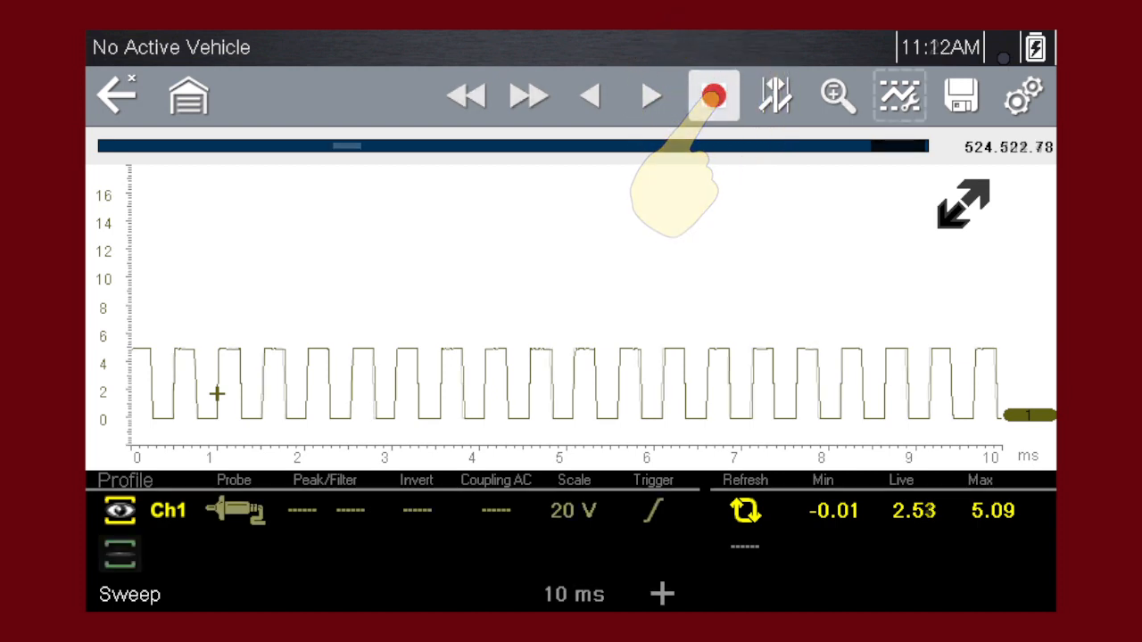
click(714, 97)
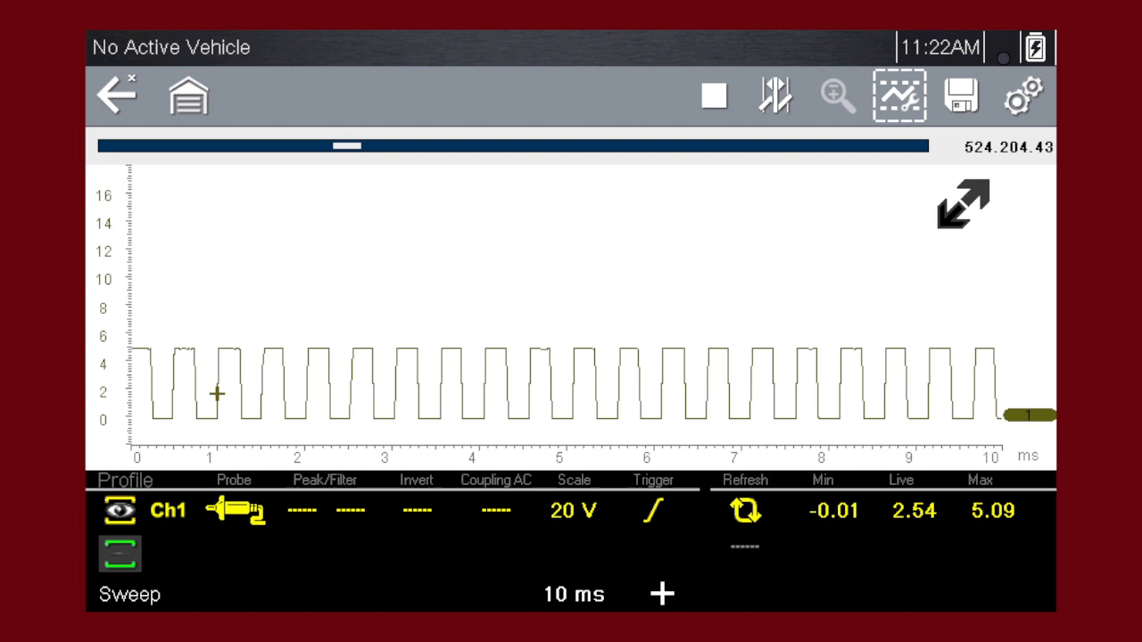
click(713, 96)
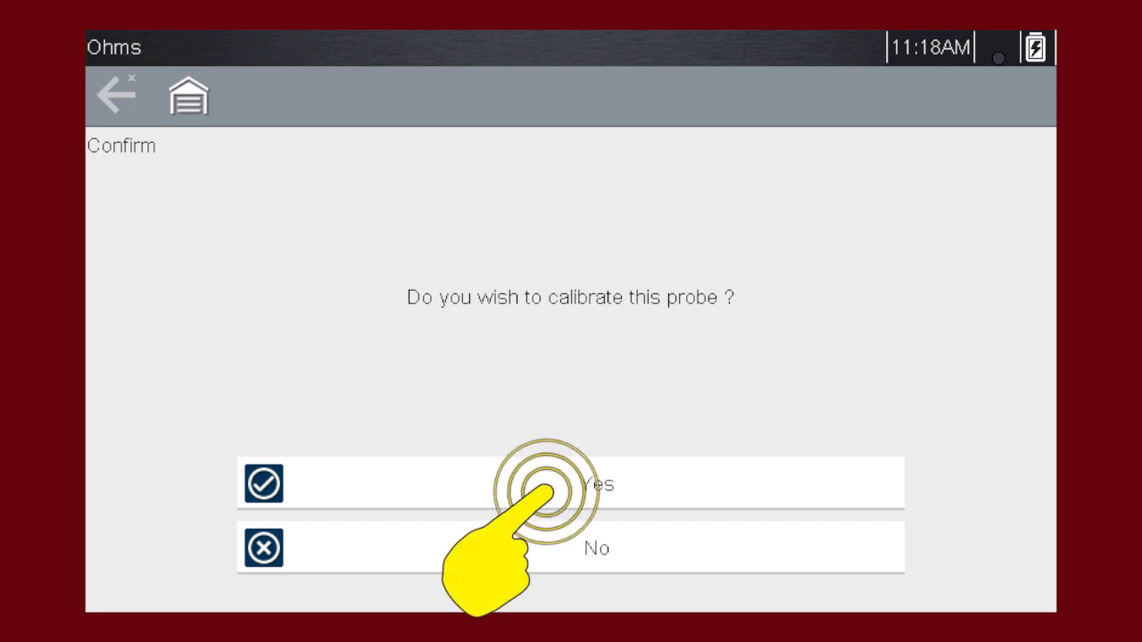
Confirm Yes to calibrate the probe for the Ohms measurement
click(571, 484)
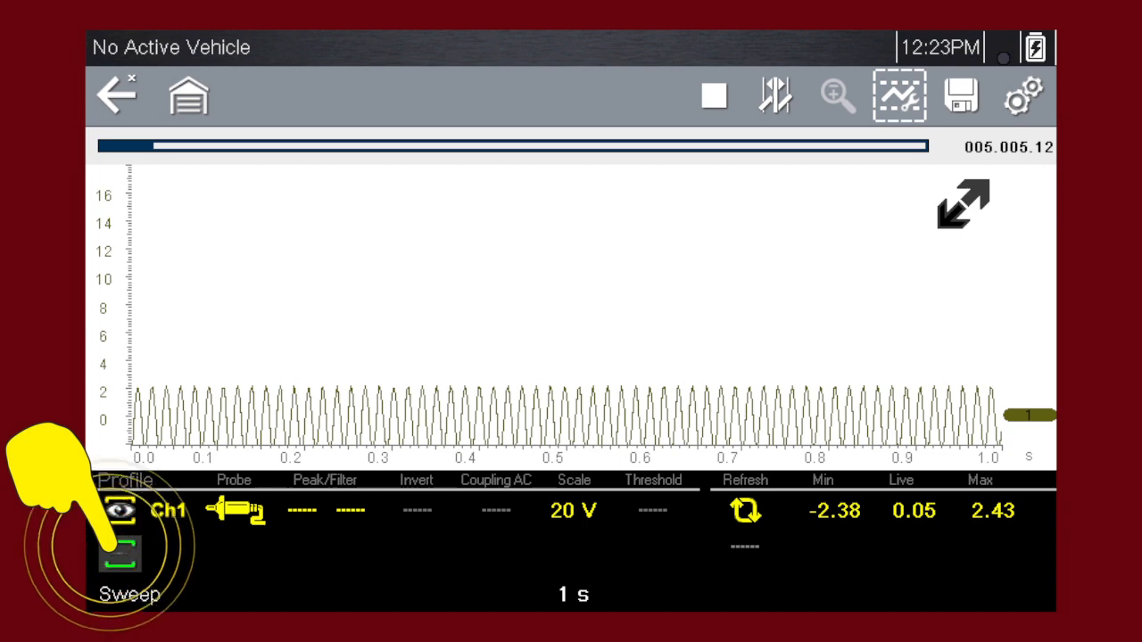
Select the sweep setting and enable the Filter option on channel 1
click(121, 553)
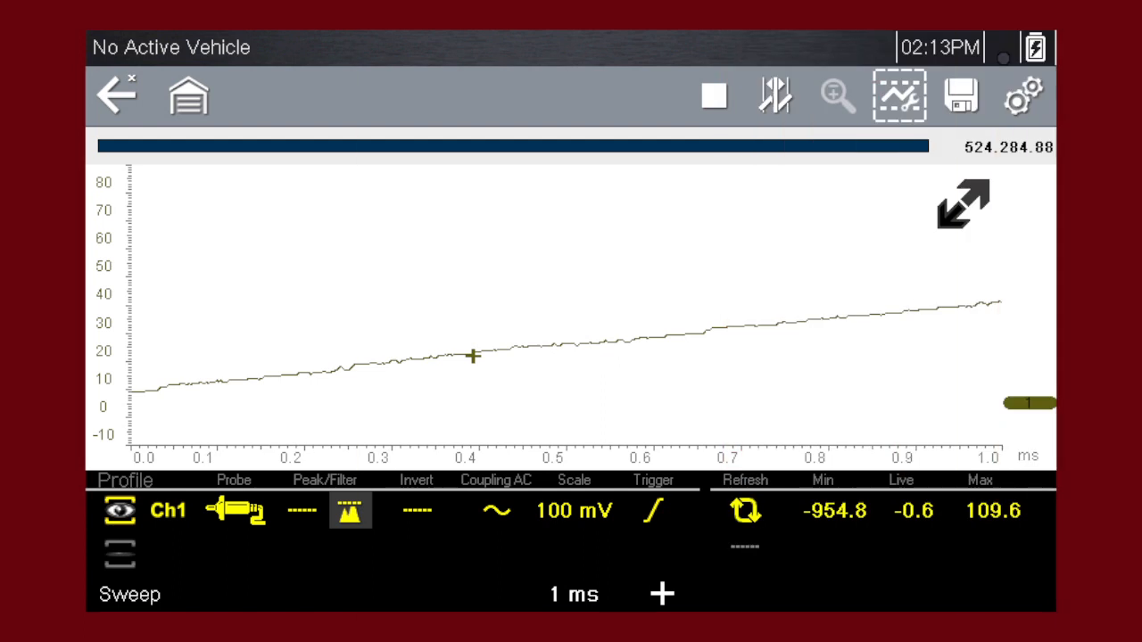
click(350, 510)
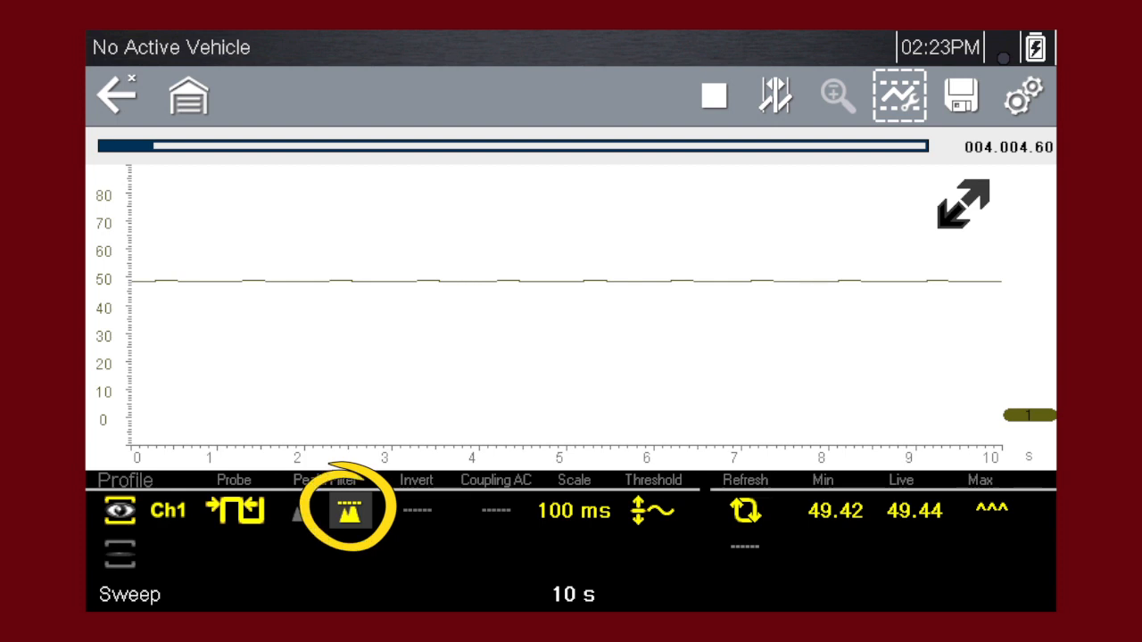
click(350, 510)
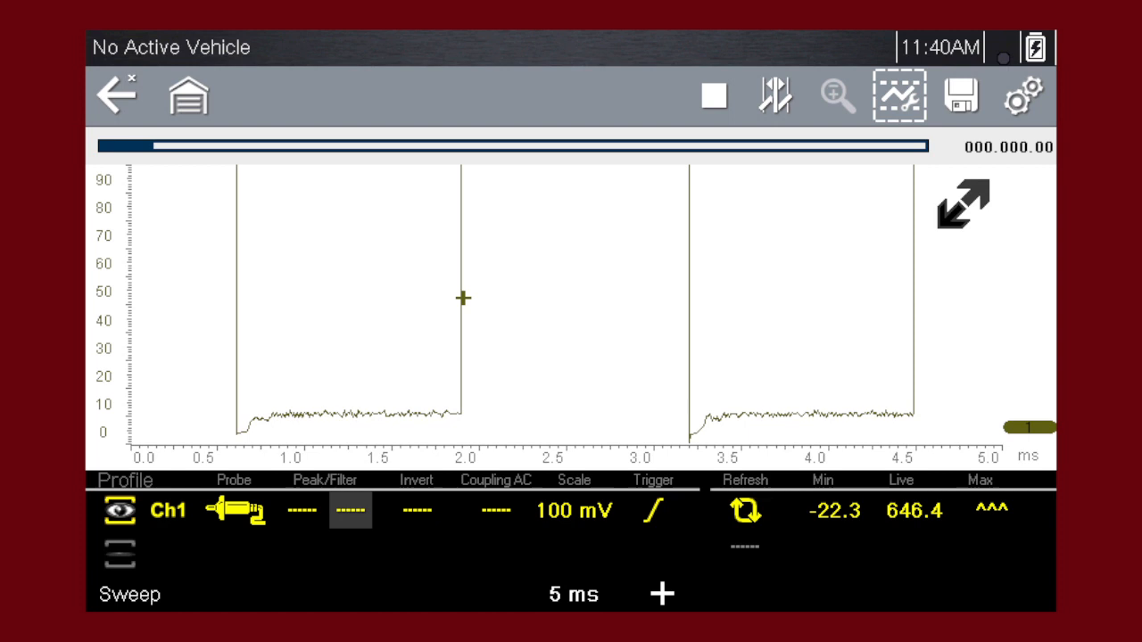
Turn channel 1's filter off and invert its waveform
click(414, 511)
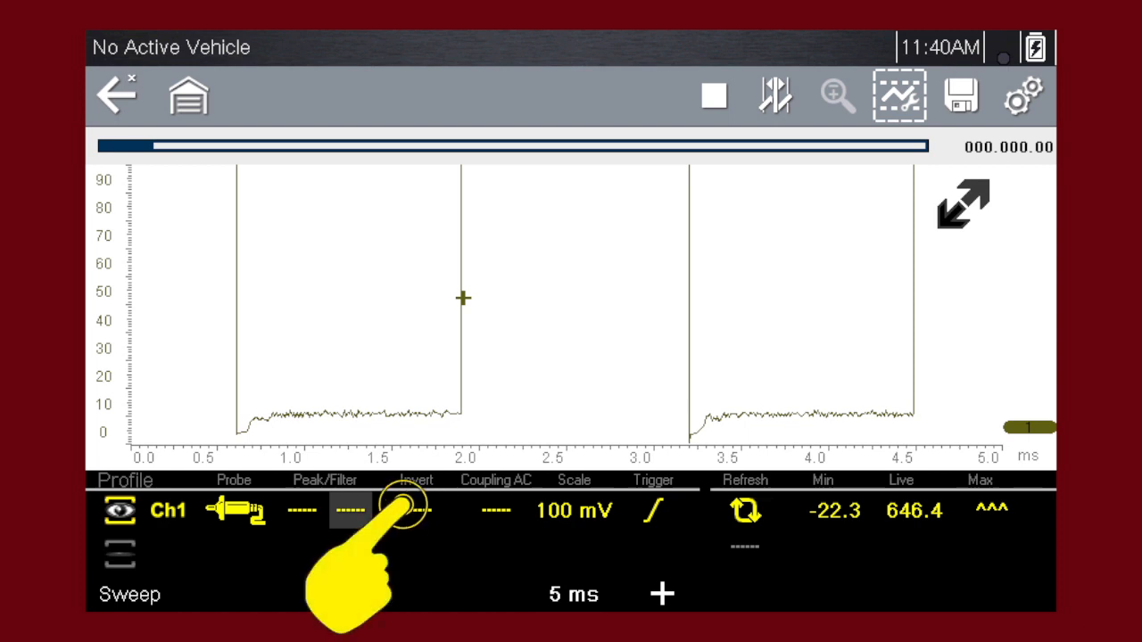
click(417, 510)
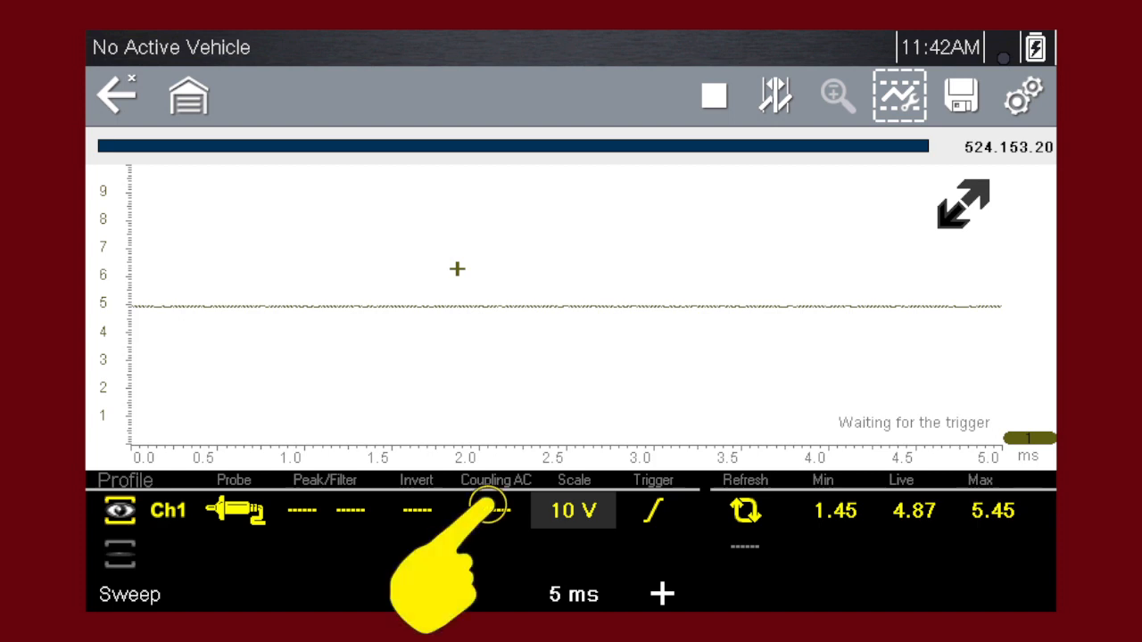
Enable AC coupling on channel 1 so the square wave centres near zero volts
click(497, 511)
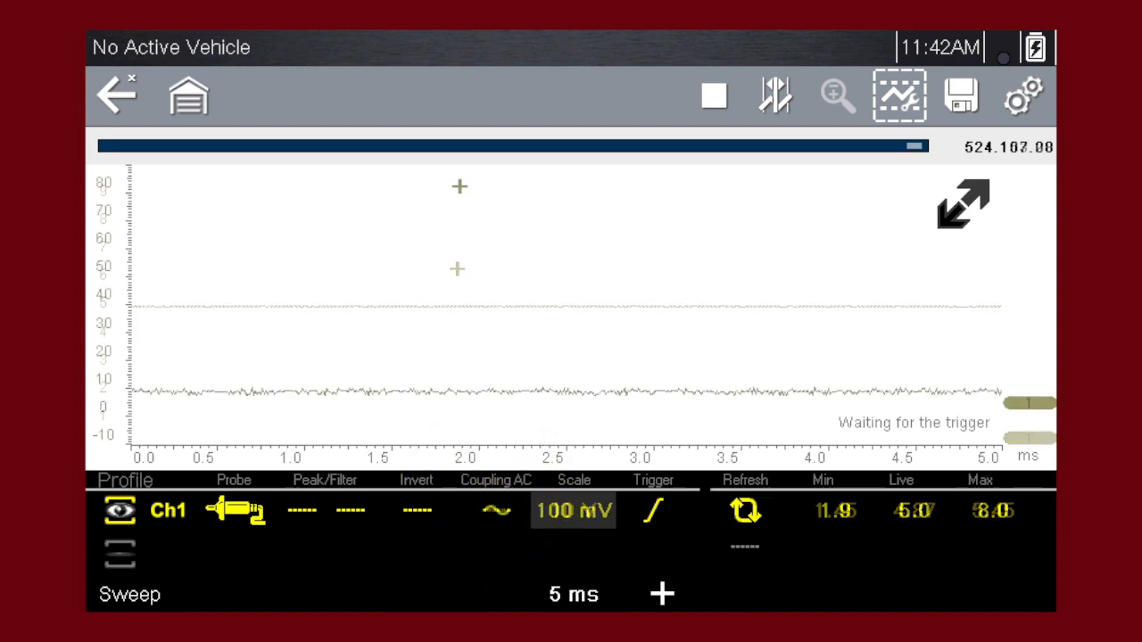
click(573, 511)
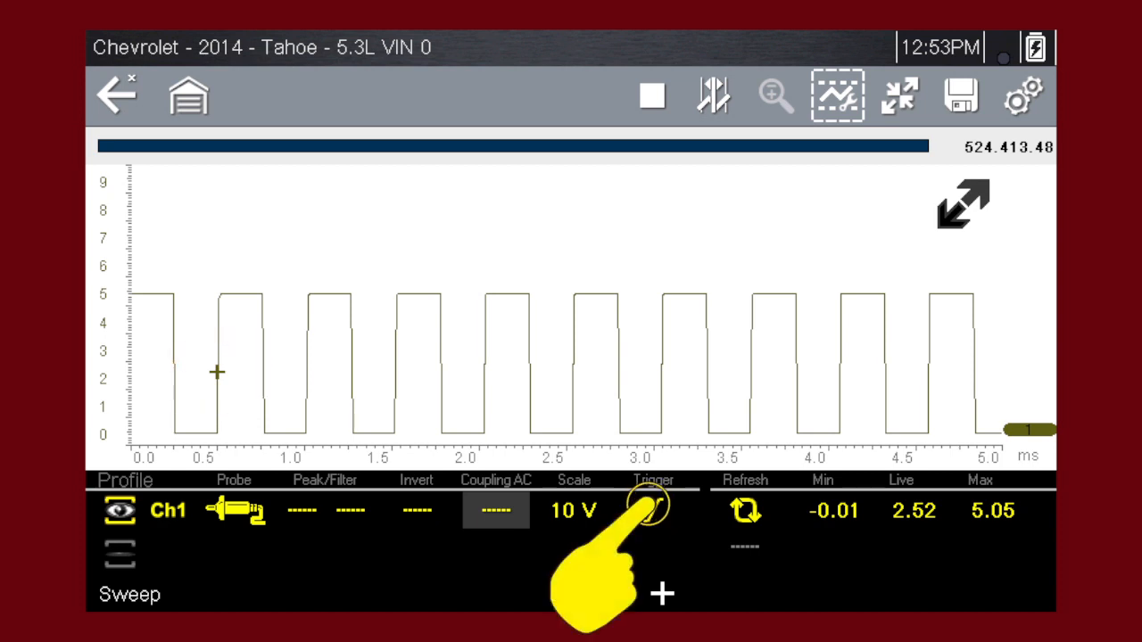
Change the channel 1 trigger slope from rising edge to falling edge
click(654, 511)
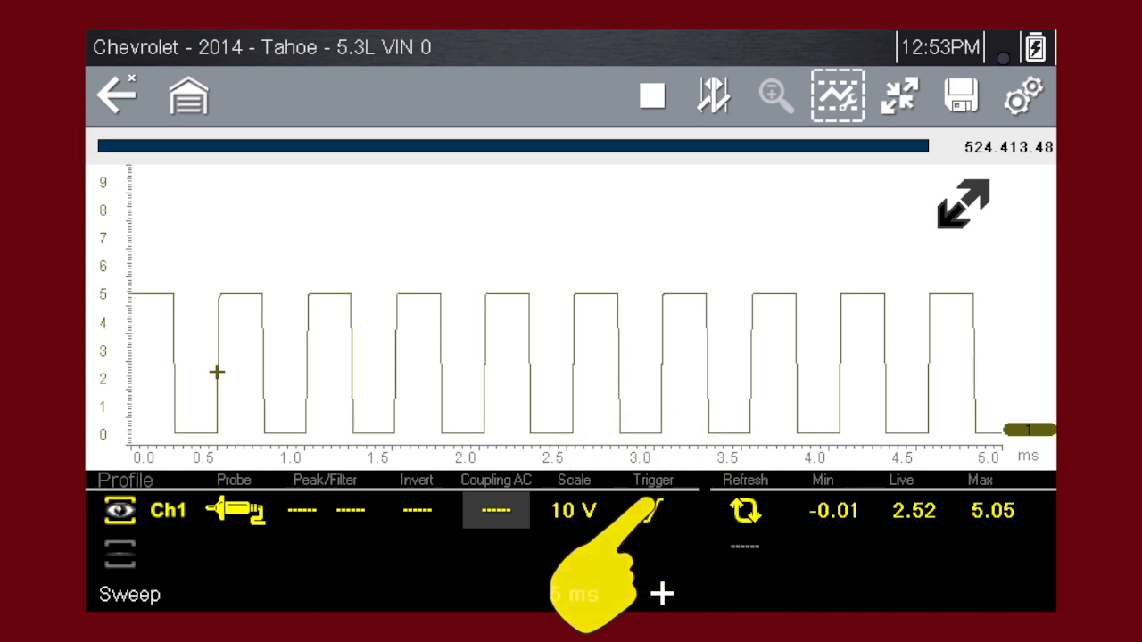
click(653, 510)
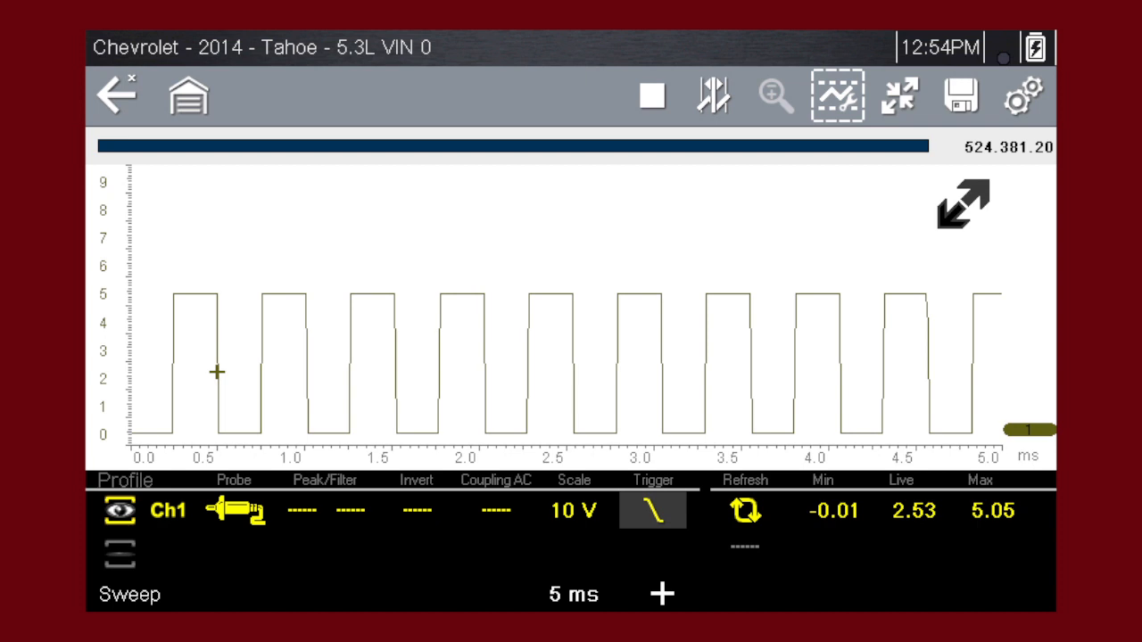
Change the sweep time from 5 ms to 2 ms so each cycle displays wider
click(572, 594)
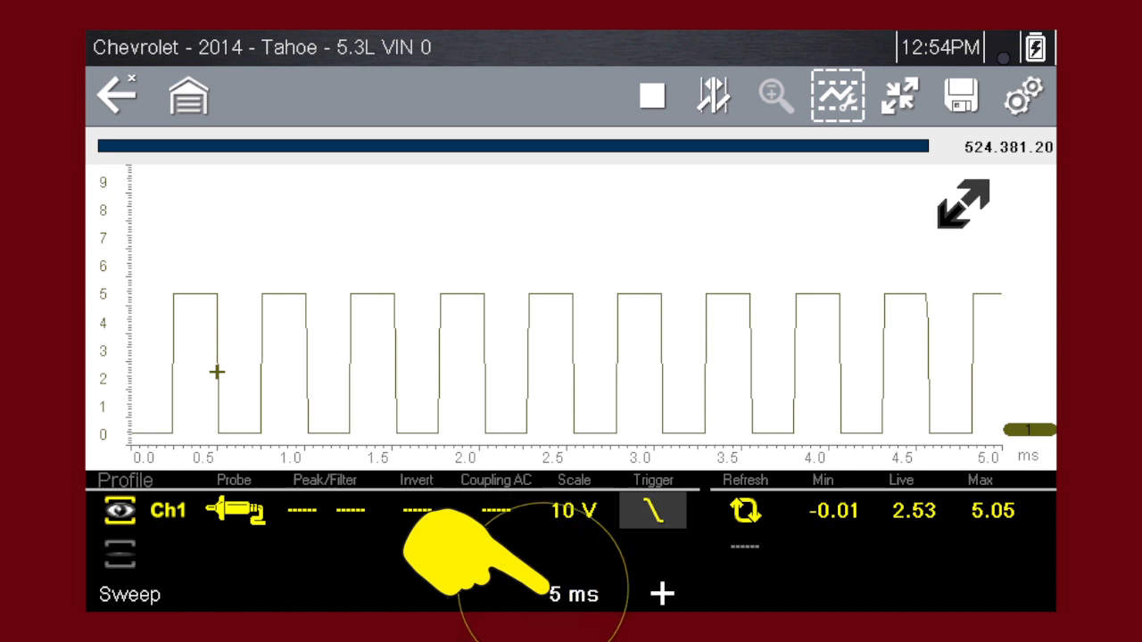
click(573, 594)
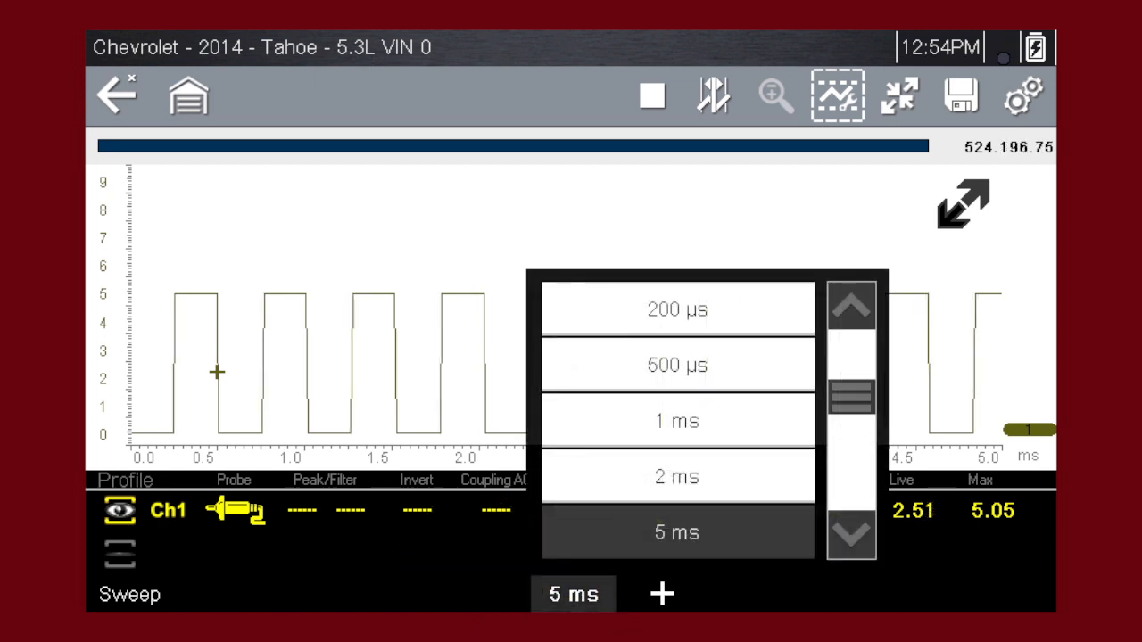
click(676, 476)
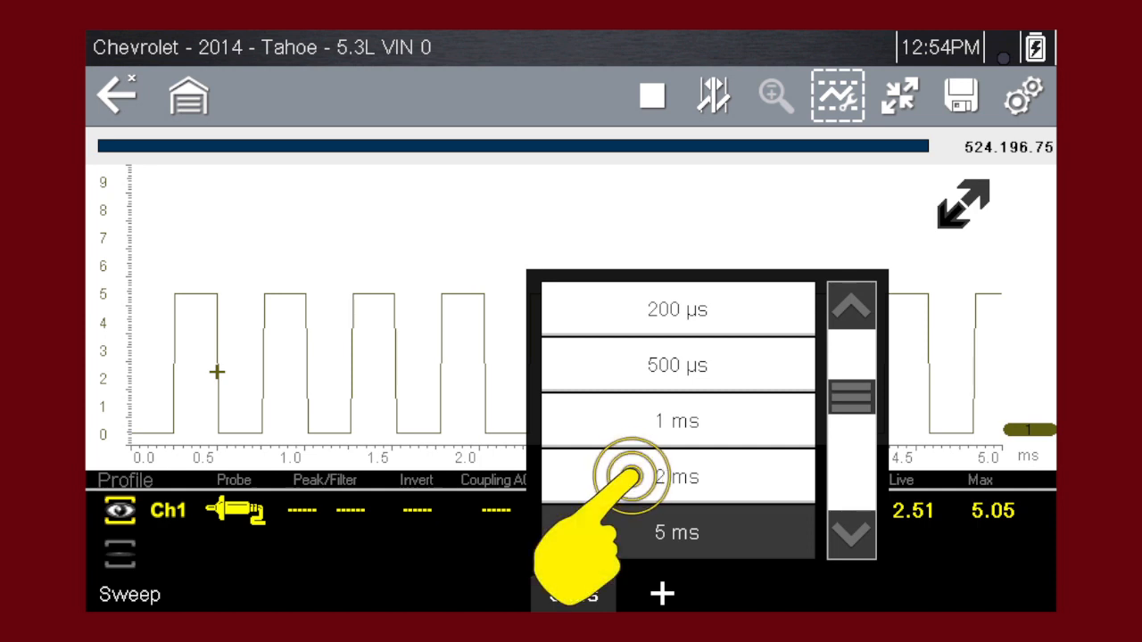
click(676, 477)
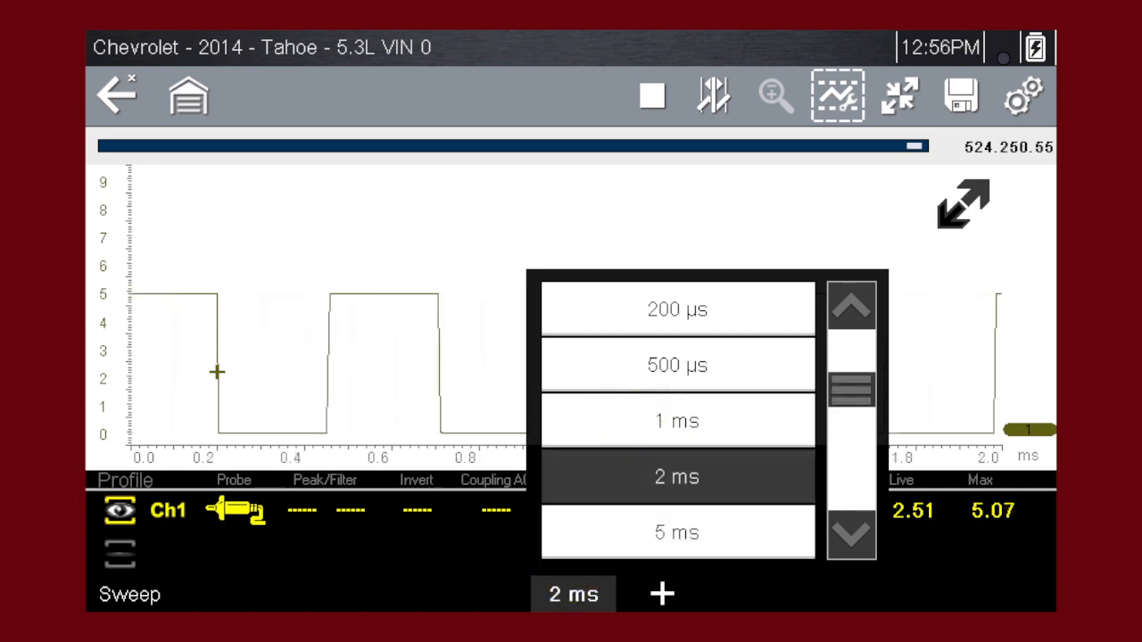